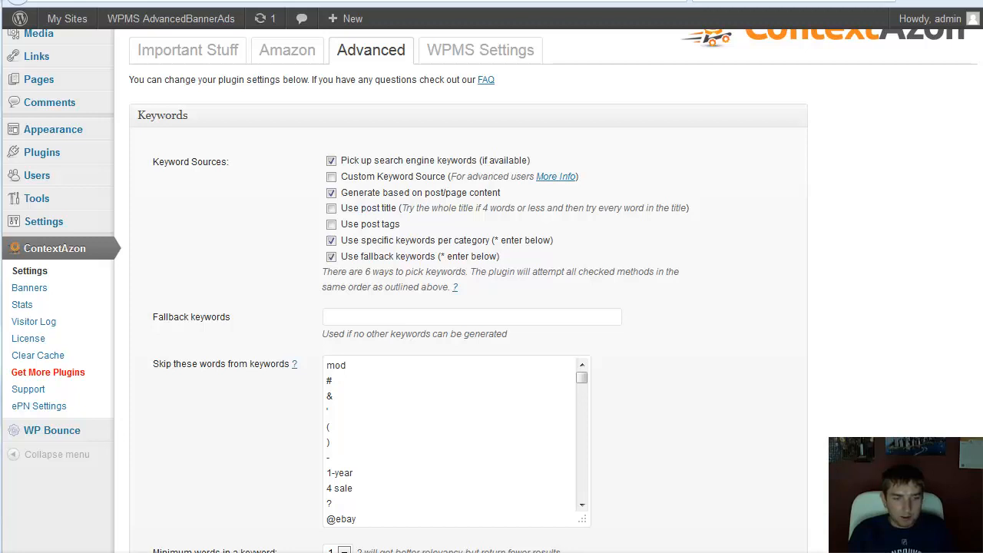
{"action": "mouse_move", "coordinate": [30, 270]}
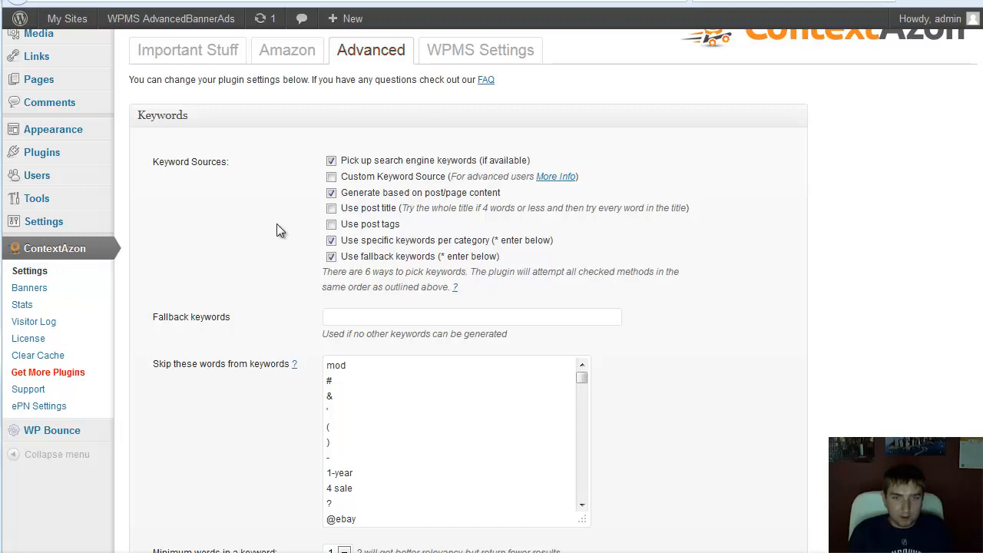
- Scroll the Advanced settings down to the Misc section with the empty Path to GeoIP.dat field
{"action": "scroll", "scroll_direction": "down", "scroll_amount": 3}
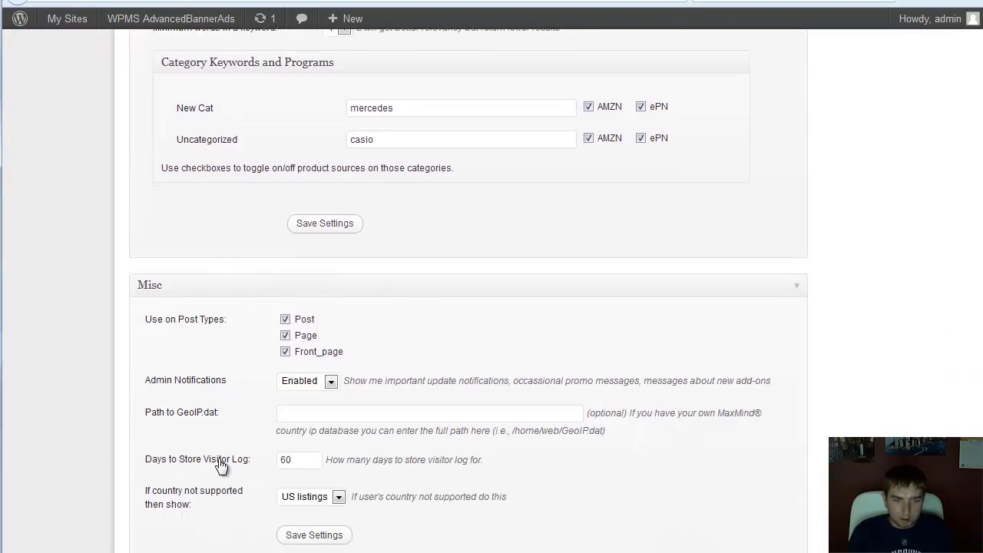
{"action": "double_click", "coordinate": [181, 411]}
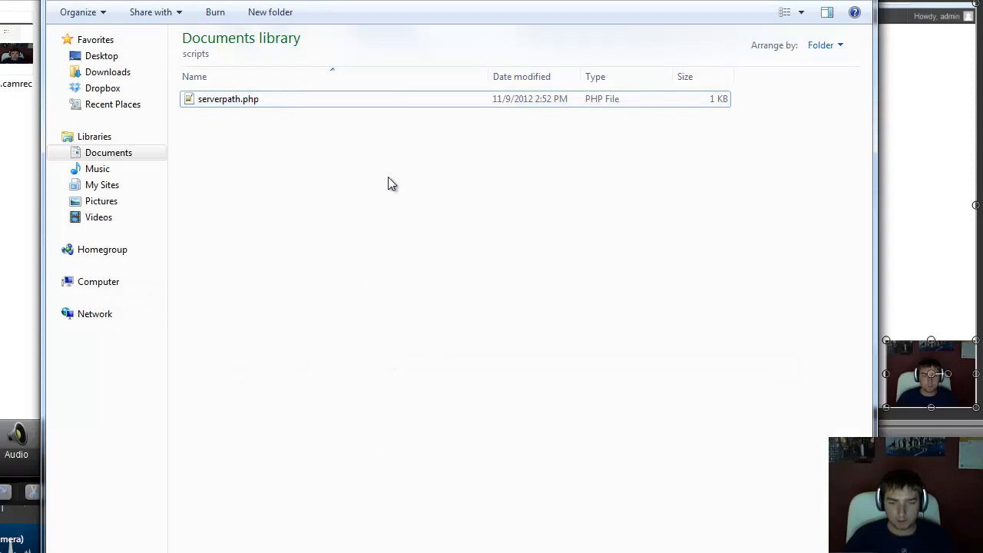
{"action": "mouse_move", "coordinate": [424, 290]}
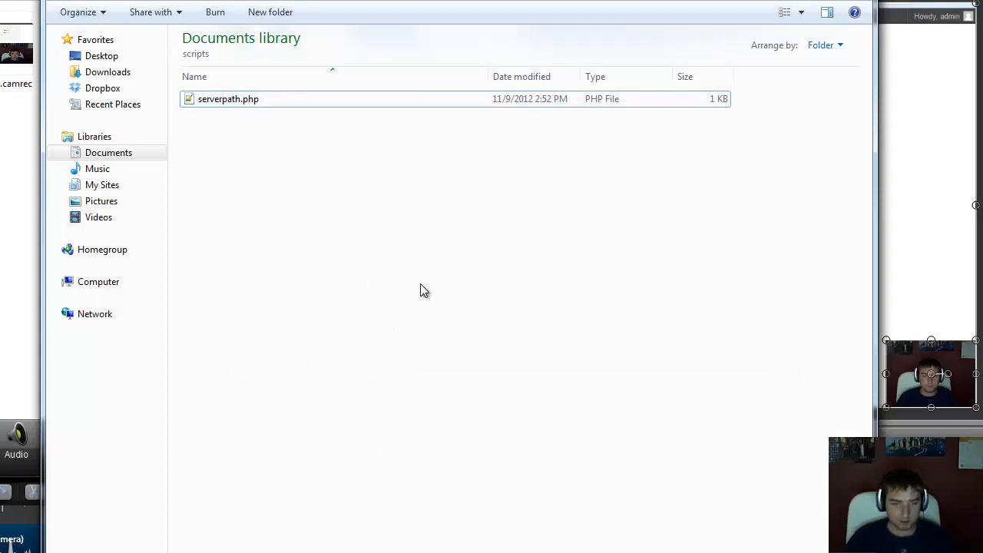
{"action": "mouse_move", "coordinate": [436, 258]}
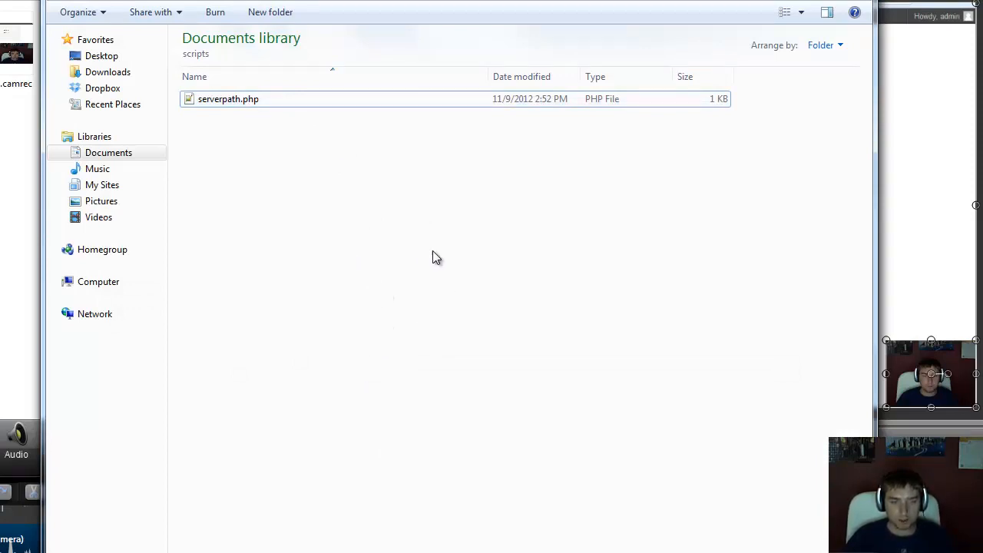
{"action": "mouse_move", "coordinate": [307, 390]}
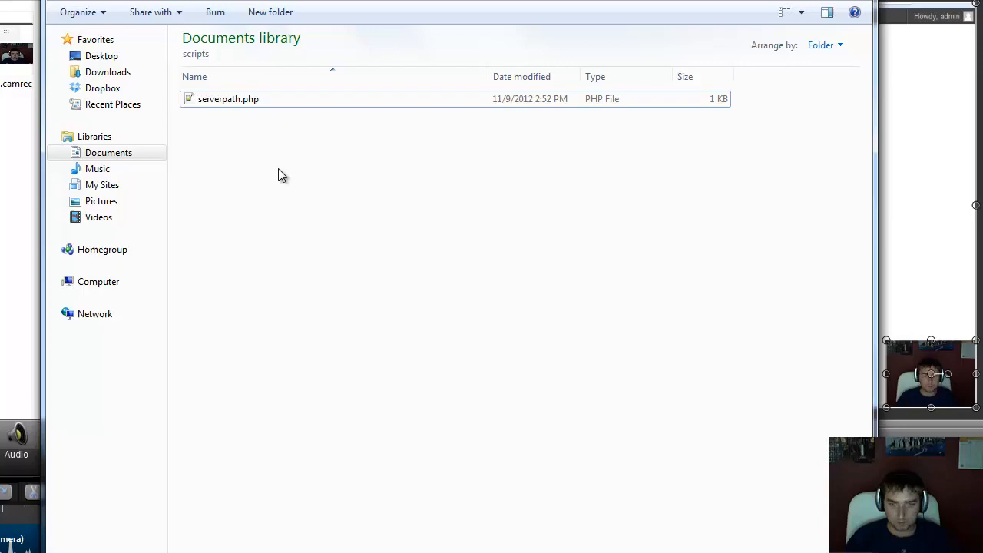
- Show the Documents > scripts folder containing serverpath.php
{"action": "left_click", "coordinate": [227, 98]}
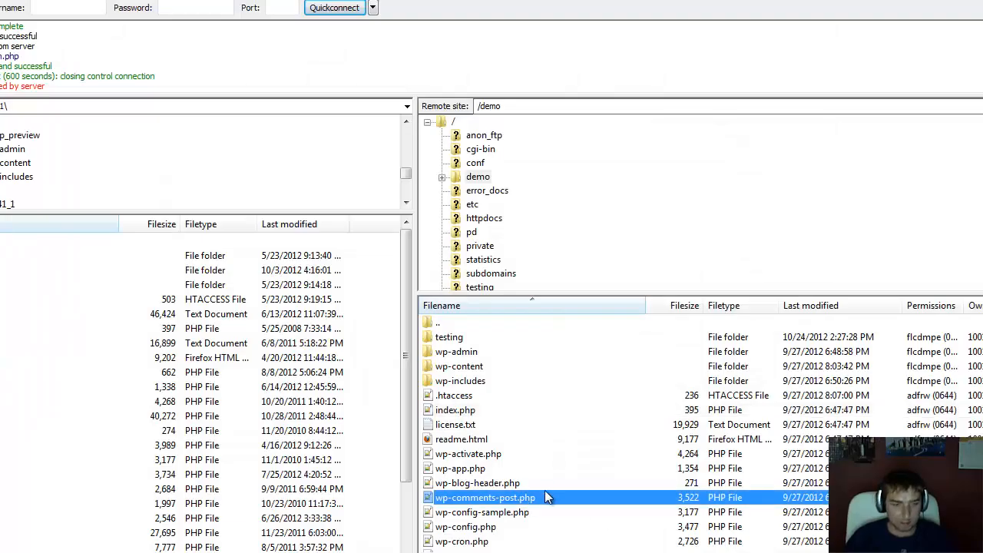
{"action": "mouse_move", "coordinate": [612, 508]}
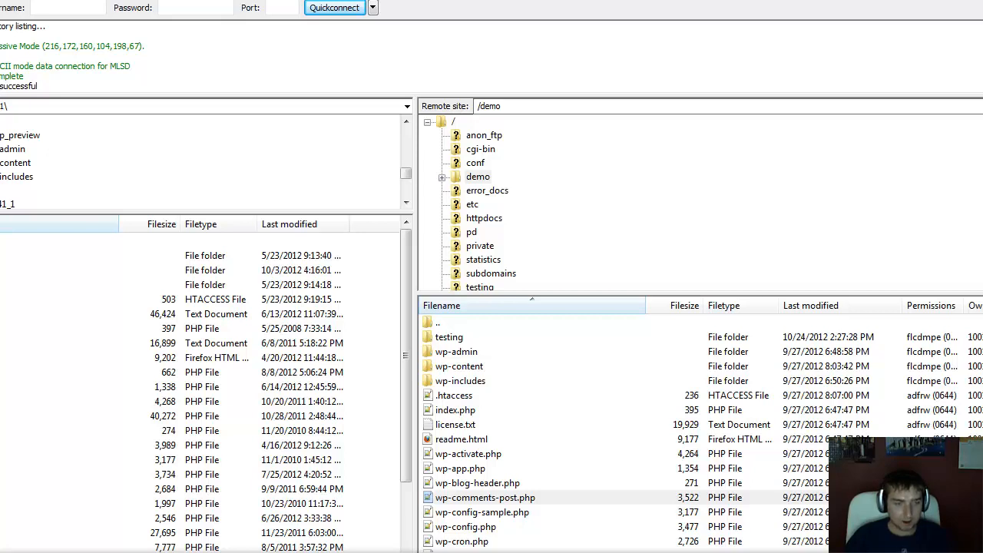
{"action": "mouse_move", "coordinate": [507, 478]}
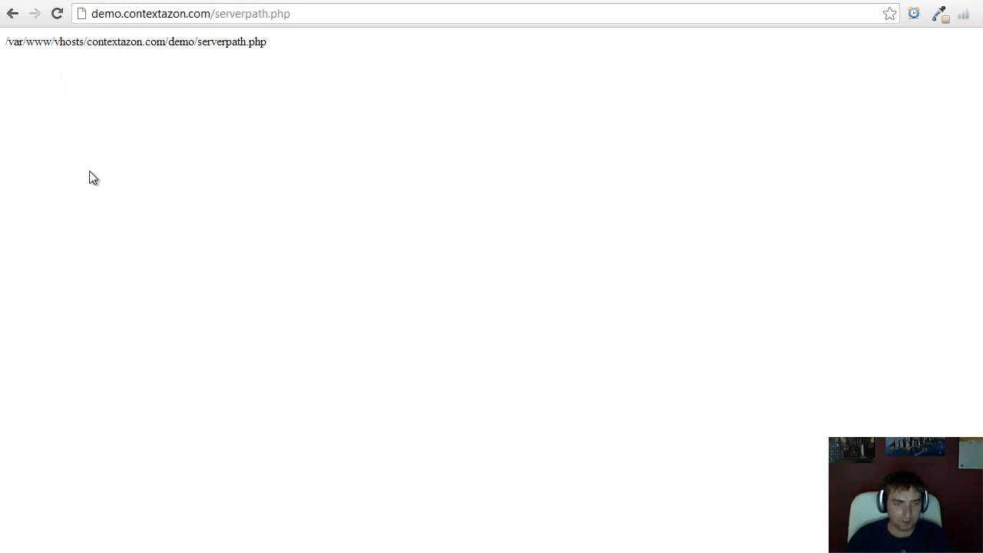
{"action": "mouse_move", "coordinate": [172, 194]}
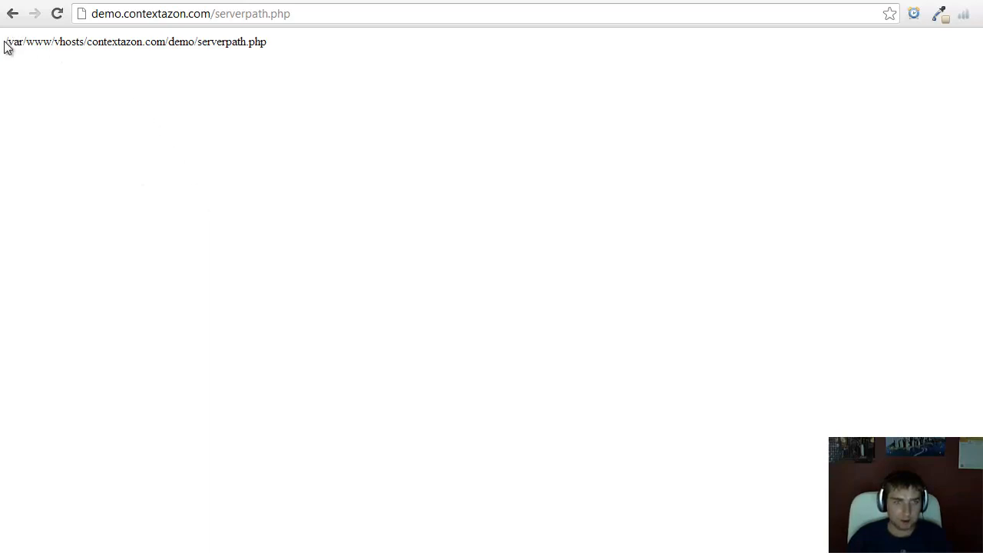
- Select and copy the server path up to the /demo/ folder from the serverpath.php page
{"action": "left_click_drag", "start_coordinate": [6, 41], "coordinate": [196, 41]}
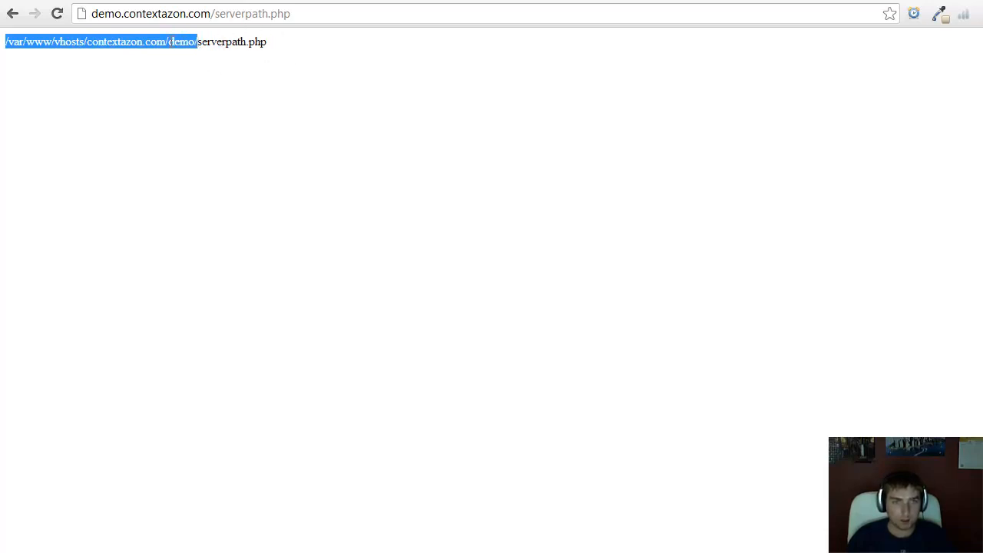
{"action": "left_click", "coordinate": [538, 492]}
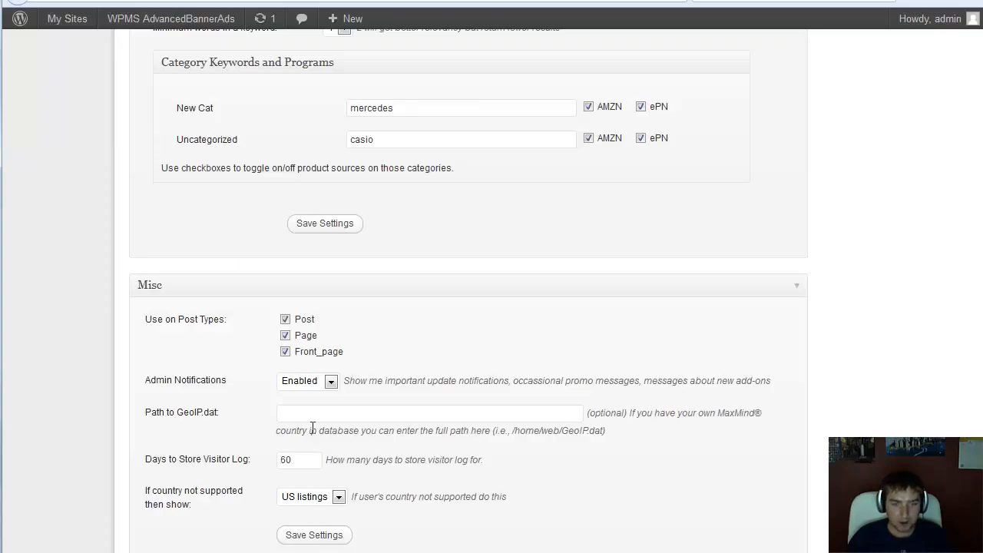
- Paste the server path into Path to GeoIP.dat and append geoiptables/GeoIP.dat
{"action": "right_click", "coordinate": [430, 412]}
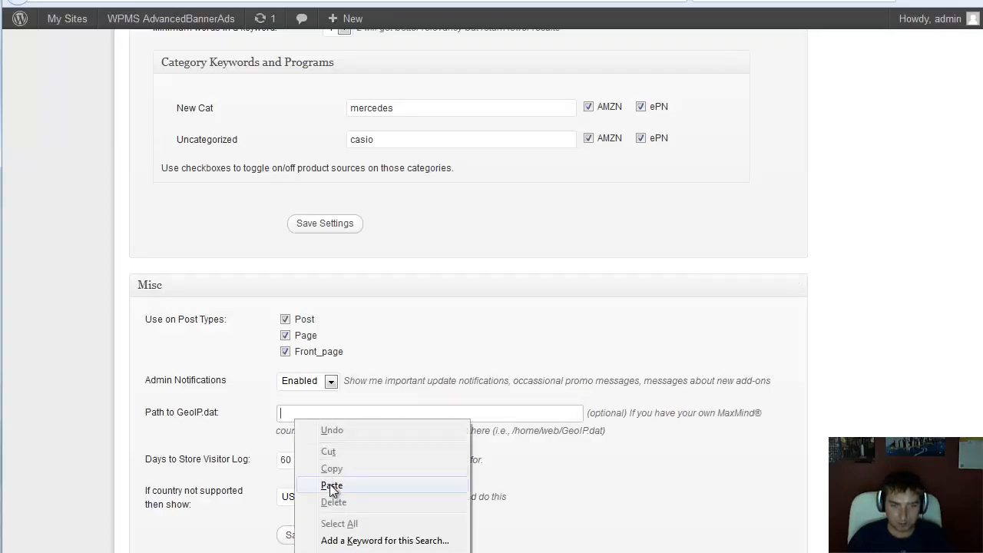
{"action": "left_click", "coordinate": [332, 485]}
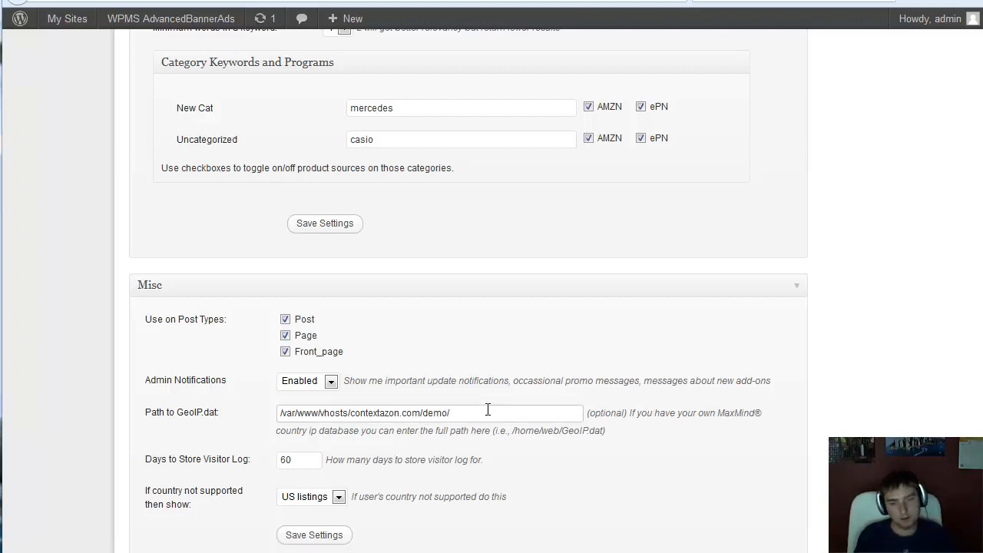
{"action": "type", "text": "geoi"}
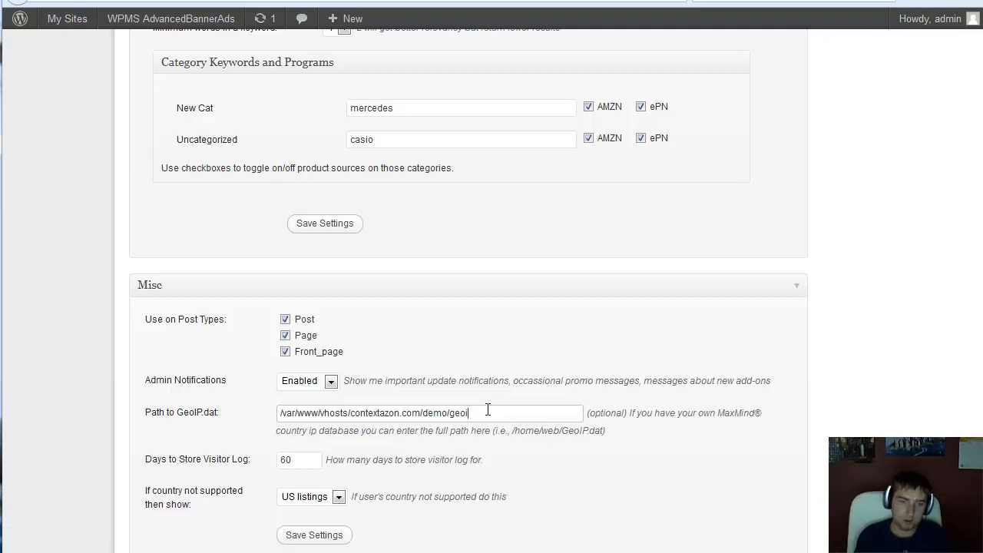
{"action": "type", "text": "ptables/"}
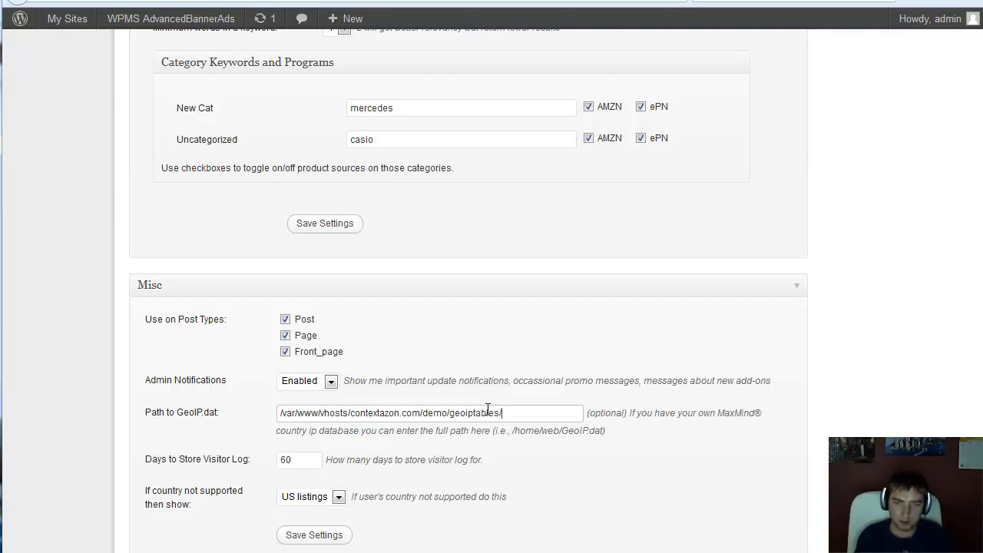
{"action": "right_click", "coordinate": [528, 412]}
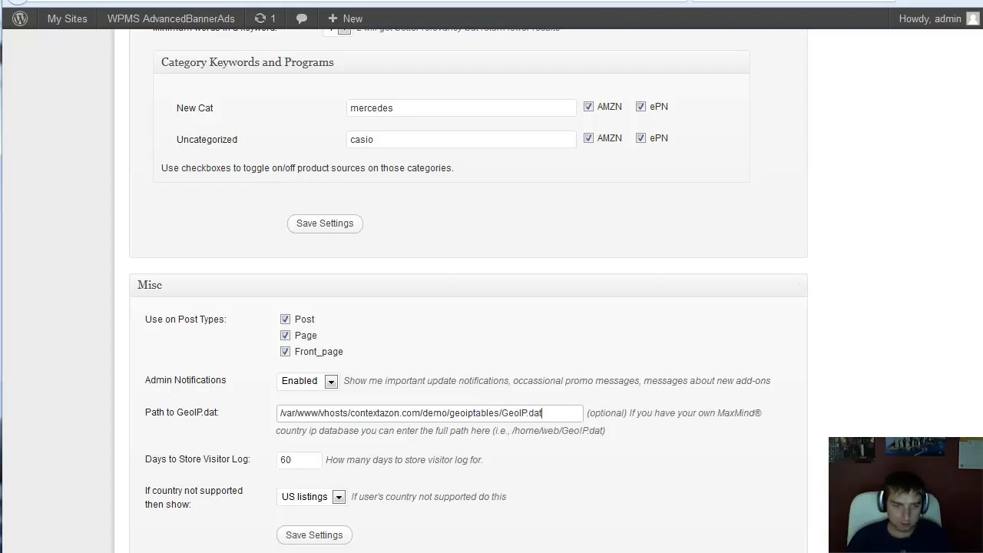
{"action": "scroll", "scroll_direction": "down", "scroll_amount": 3}
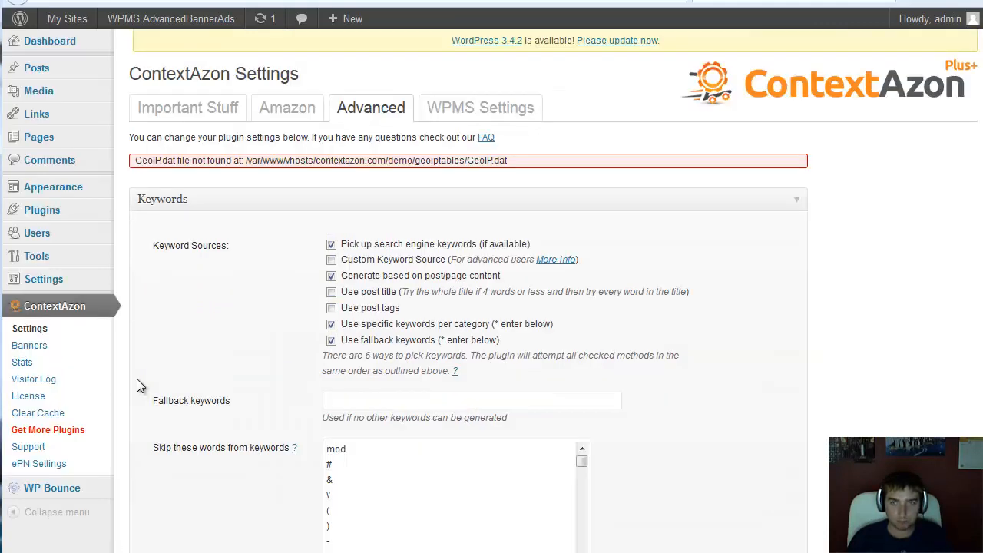
- Review the path in the red 'GeoIP.dat file not found' notice, then return to the Misc section
{"action": "left_click_drag", "start_coordinate": [288, 159], "coordinate": [507, 160]}
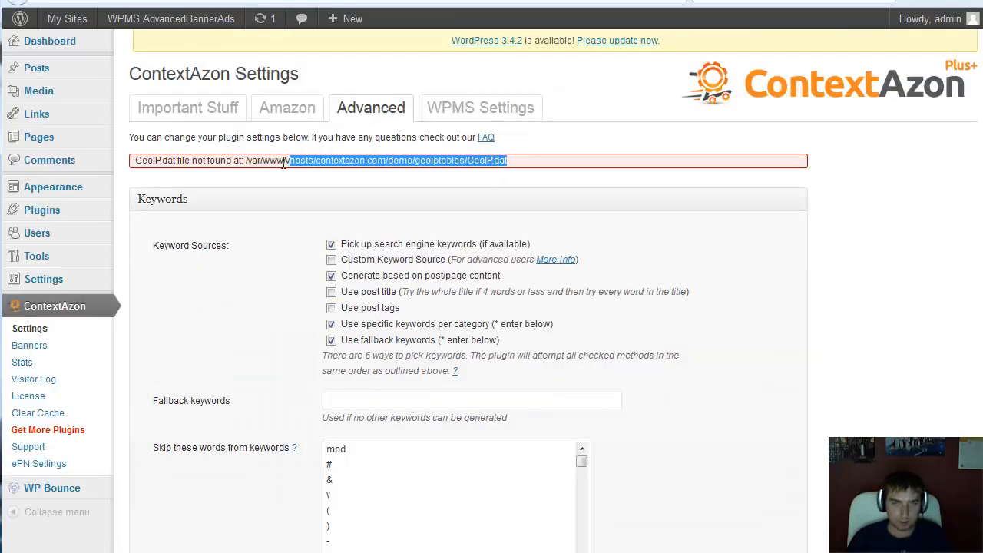
{"action": "left_click", "coordinate": [469, 160]}
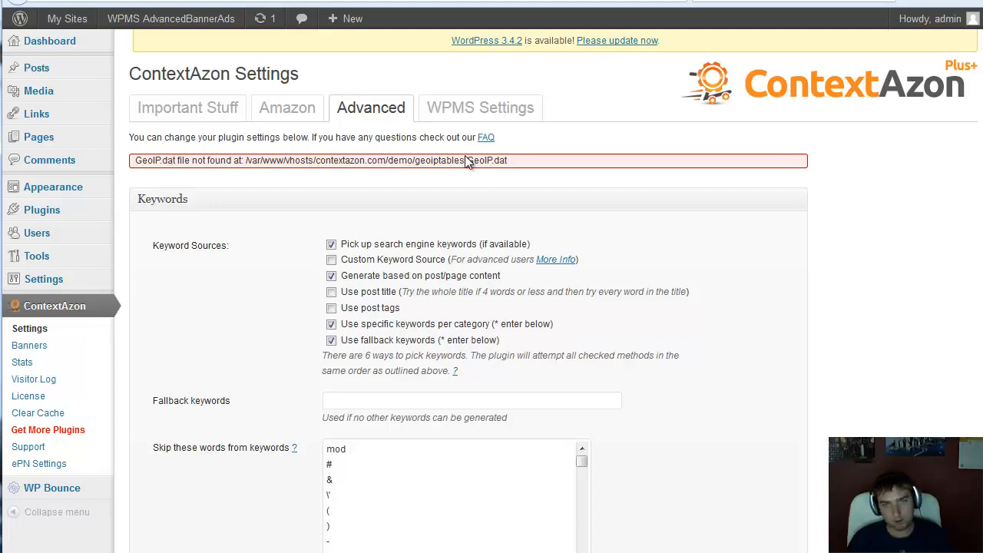
{"action": "left_click_drag", "start_coordinate": [489, 160], "coordinate": [357, 160]}
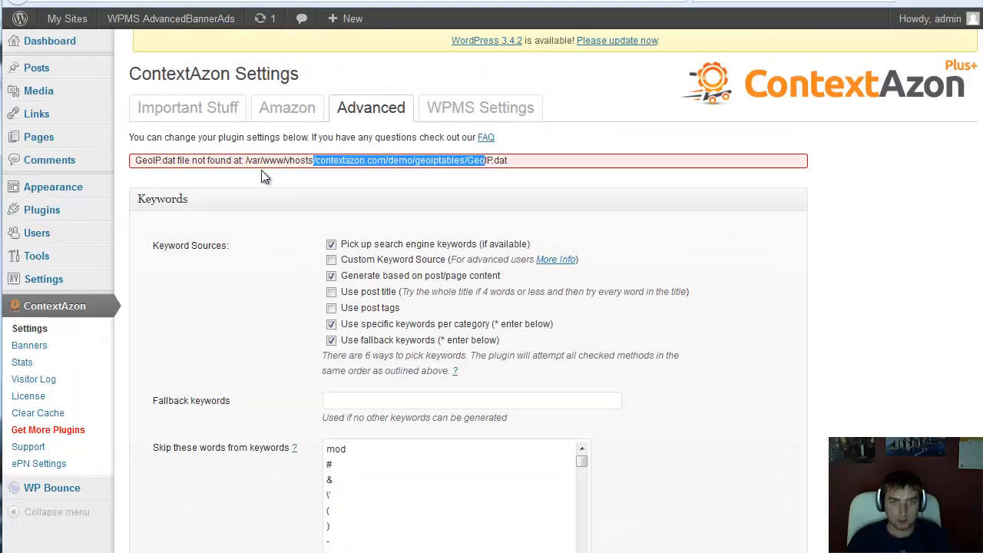
{"action": "scroll", "scroll_direction": "down", "scroll_amount": 3}
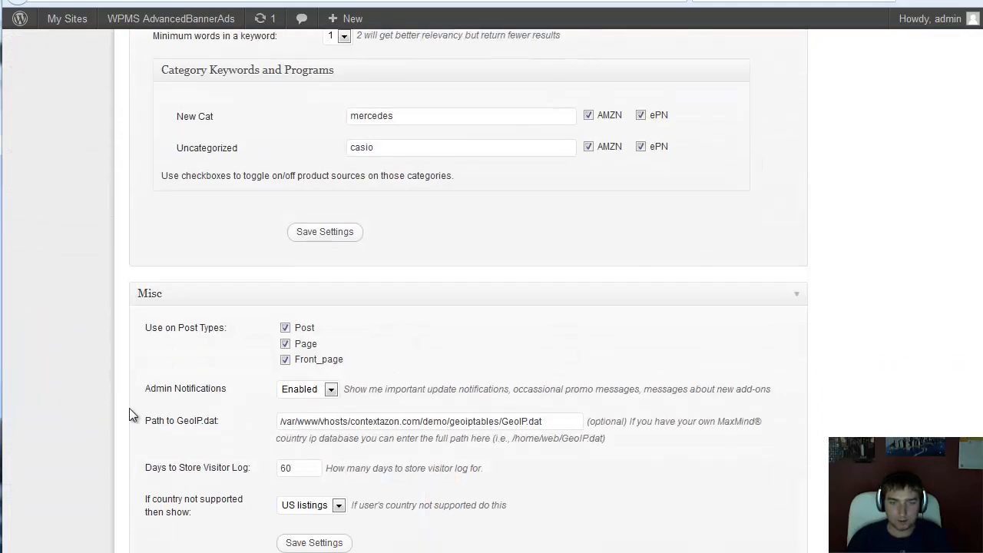